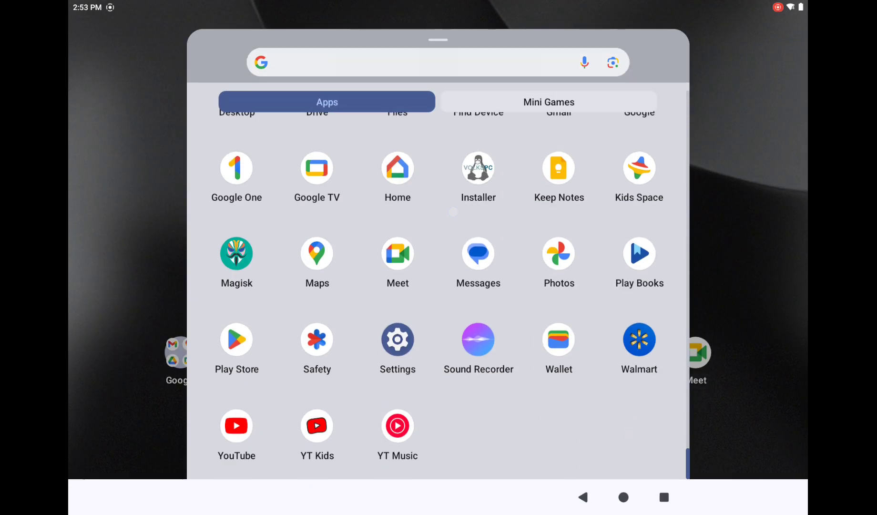
# Open Android Settings and go to About tablet to view the device details
pyautogui.click(397, 340)
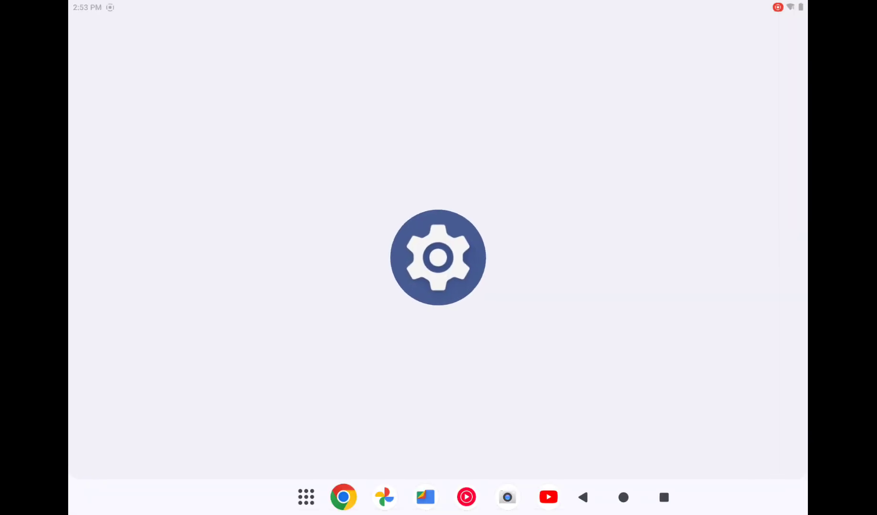
pyautogui.click(438, 256)
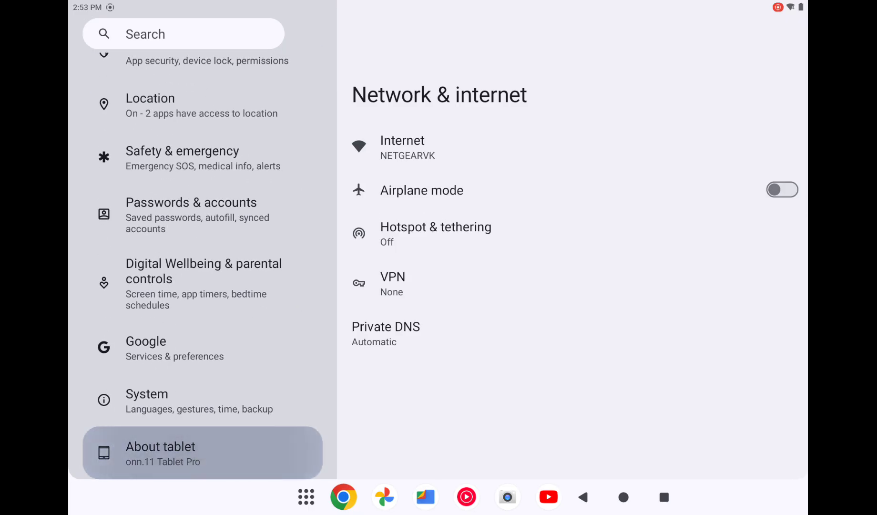
pyautogui.click(161, 446)
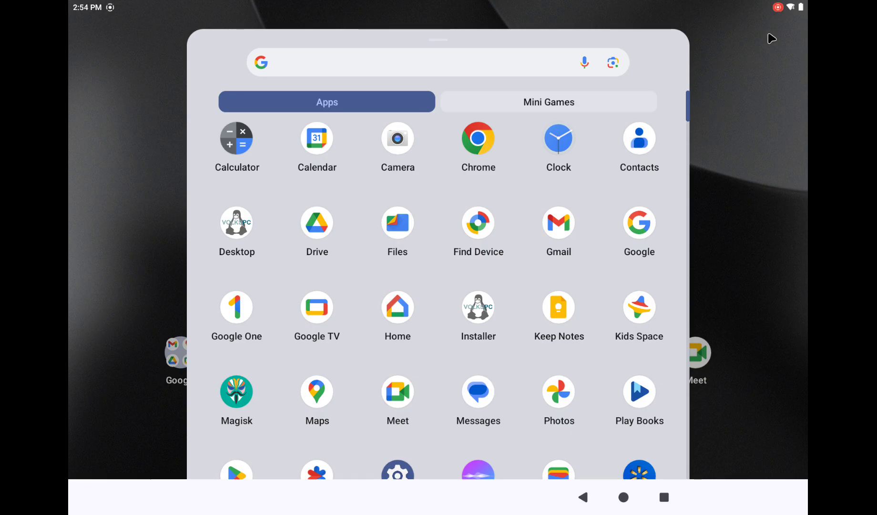
pyautogui.moveTo(770, 215)
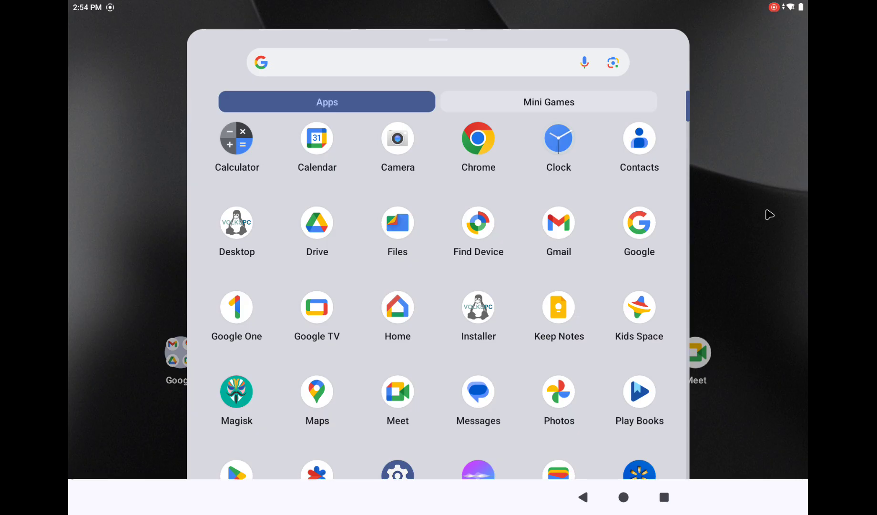
pyautogui.moveTo(524, 285)
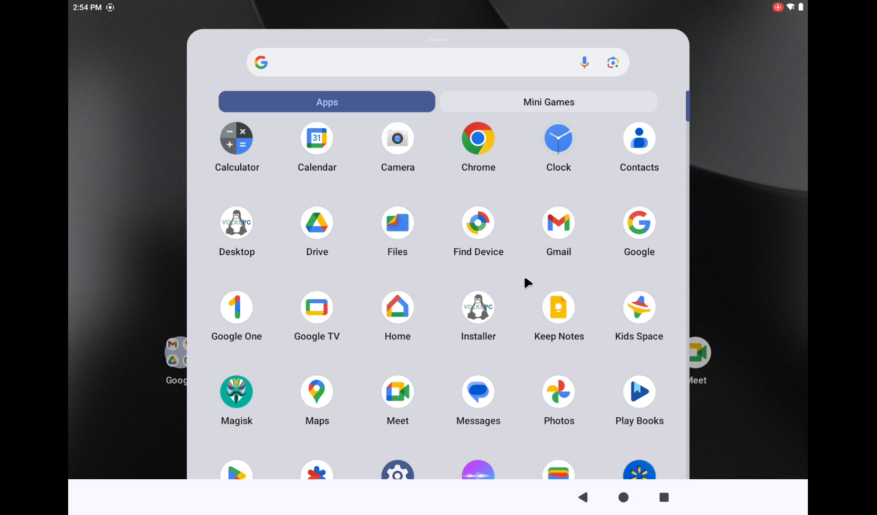
pyautogui.moveTo(454, 288)
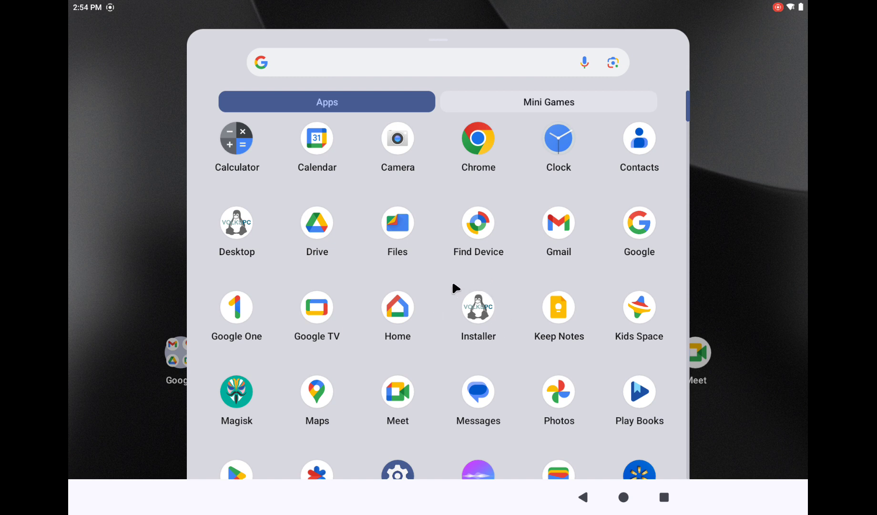
pyautogui.moveTo(482, 359)
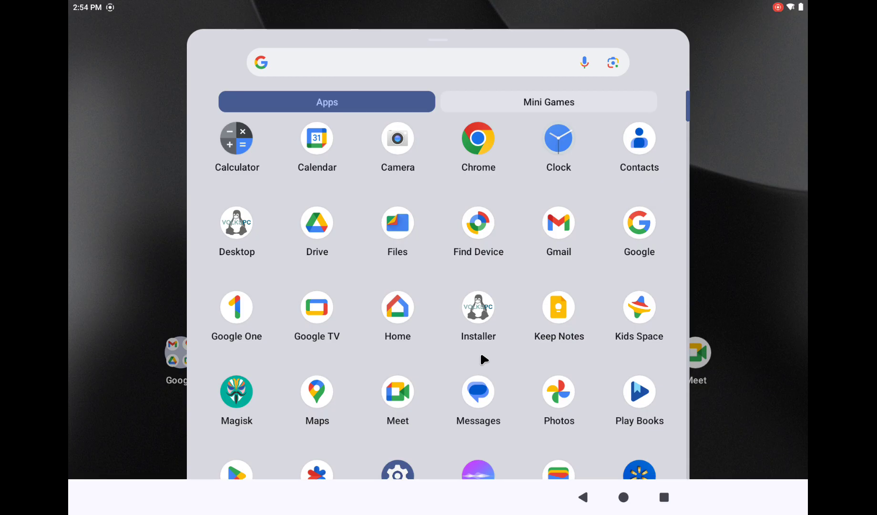
pyautogui.moveTo(225, 242)
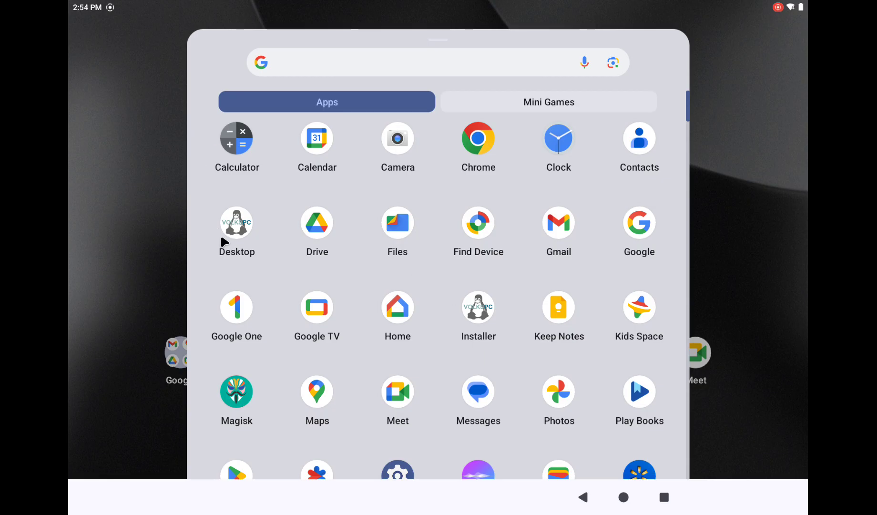
pyautogui.moveTo(224, 245)
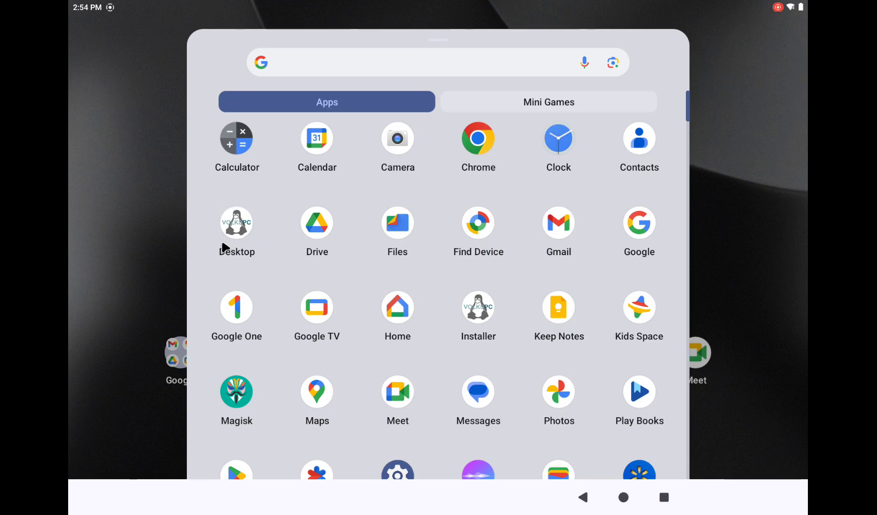
pyautogui.moveTo(472, 325)
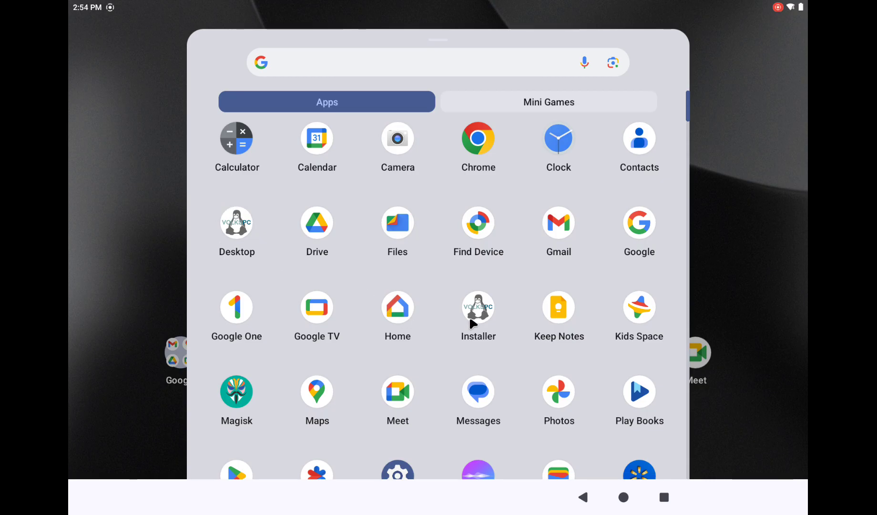
# Launch VolksPC Installer and start the Debian Xfce desktop
pyautogui.click(478, 306)
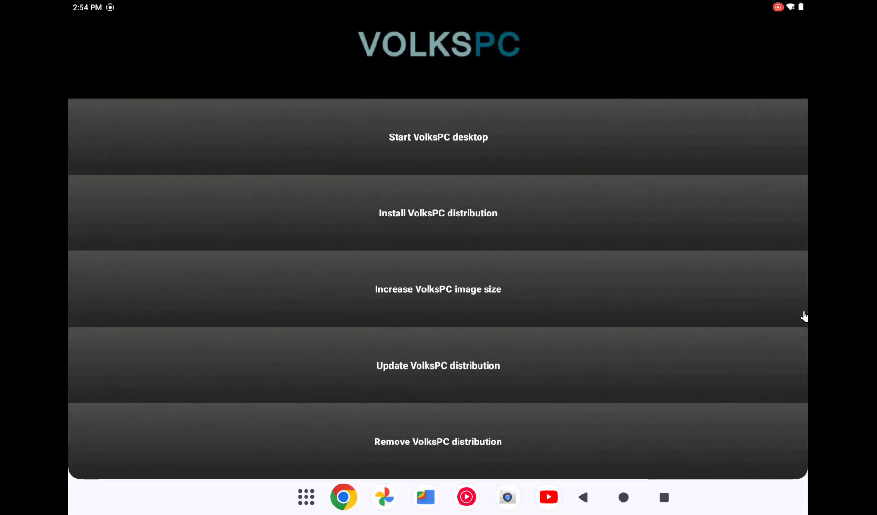
pyautogui.click(438, 137)
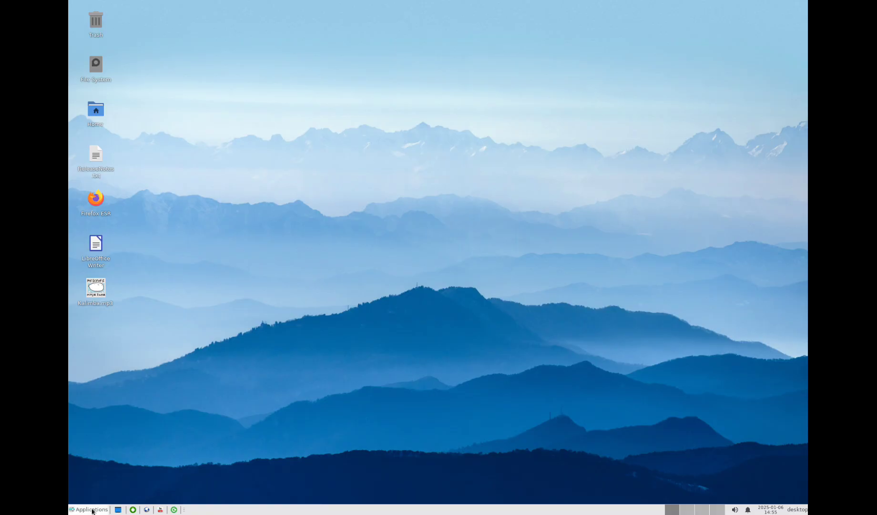
# Open Terminal Emulator from the Applications menu and run neofetch
pyautogui.click(90, 509)
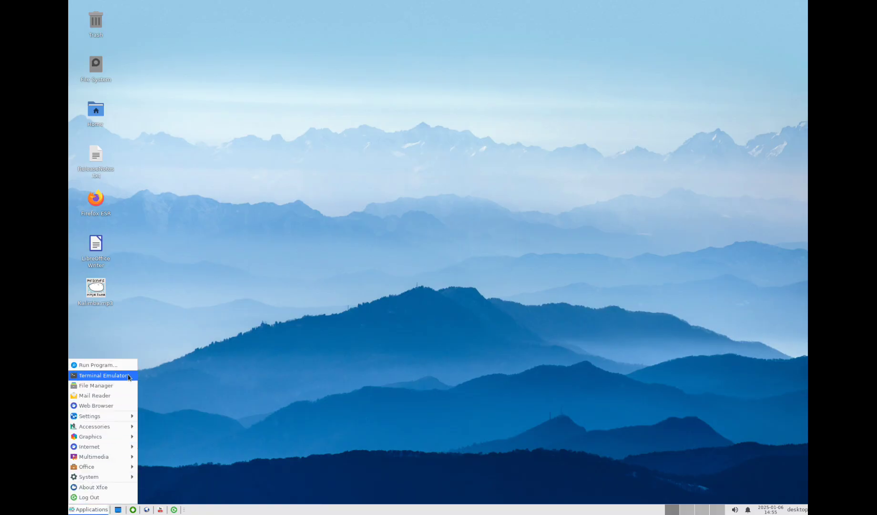
pyautogui.click(104, 375)
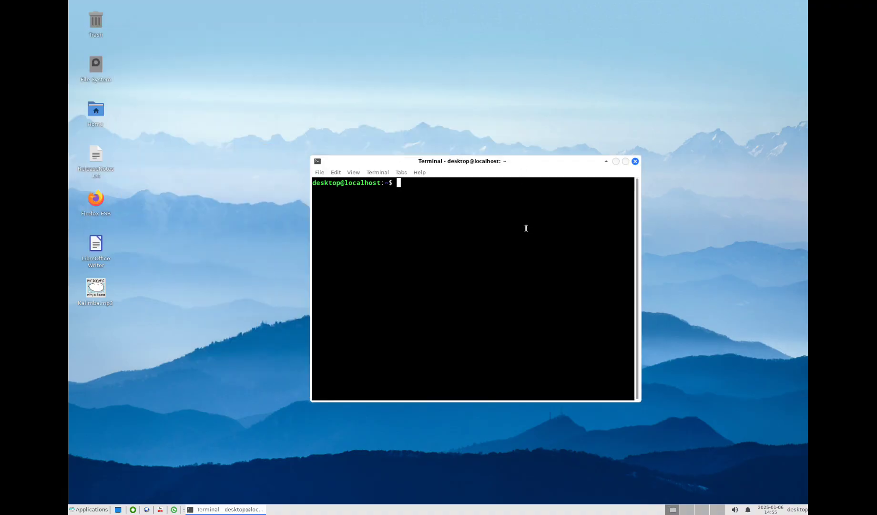
pyautogui.write('neofetch')
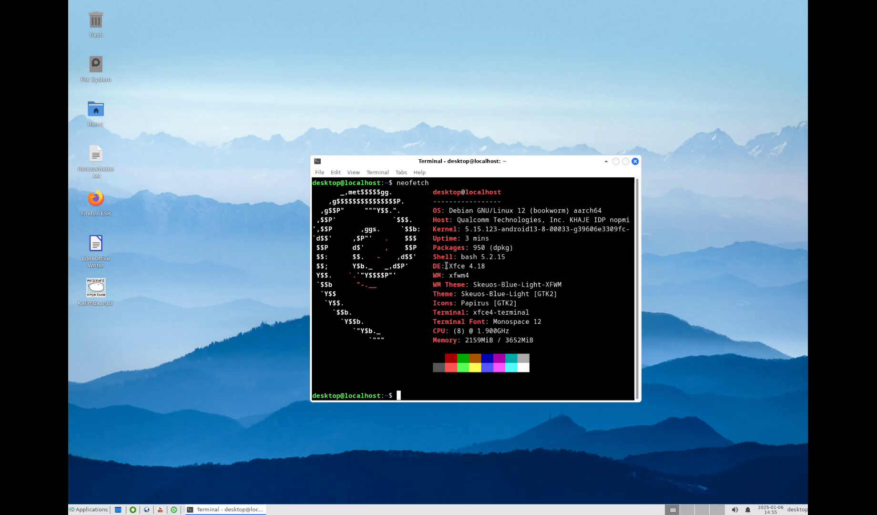
pyautogui.moveTo(455, 342)
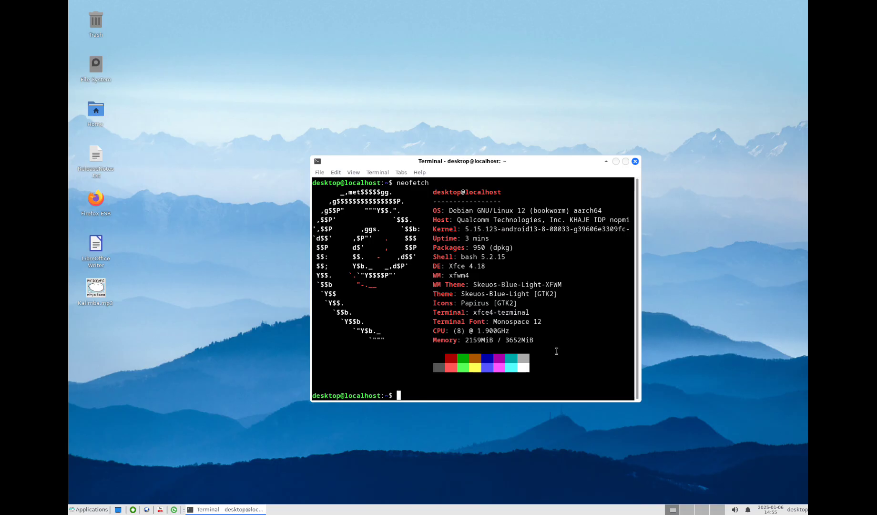
pyautogui.moveTo(558, 345)
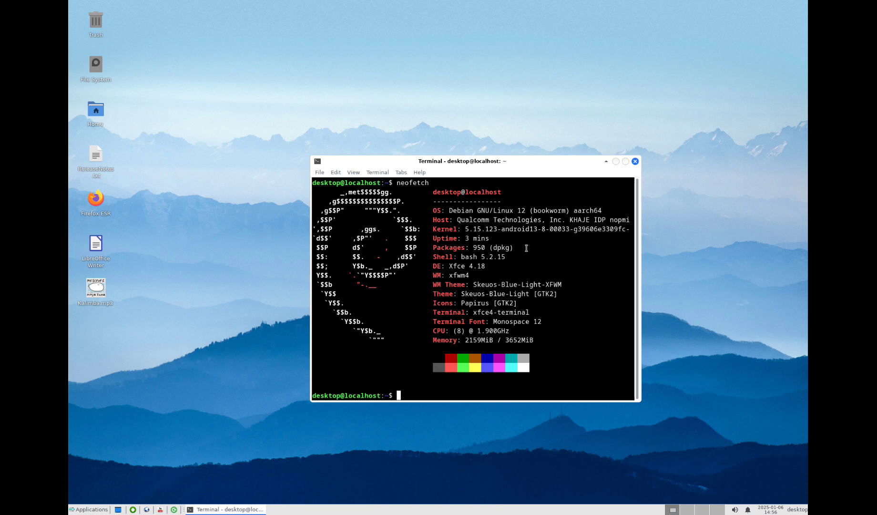
pyautogui.moveTo(448, 228)
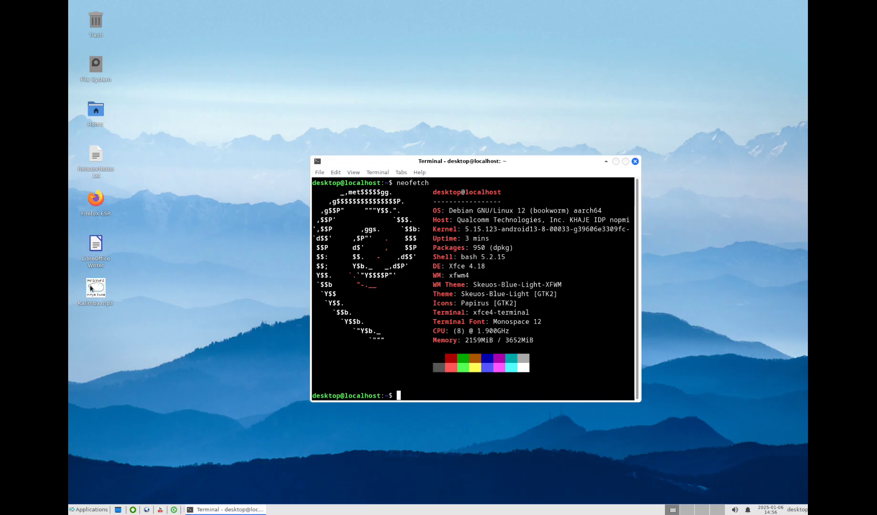
# Play Kalimba.mp3 maximized in VLC, then close the player
pyautogui.doubleClick(95, 286)
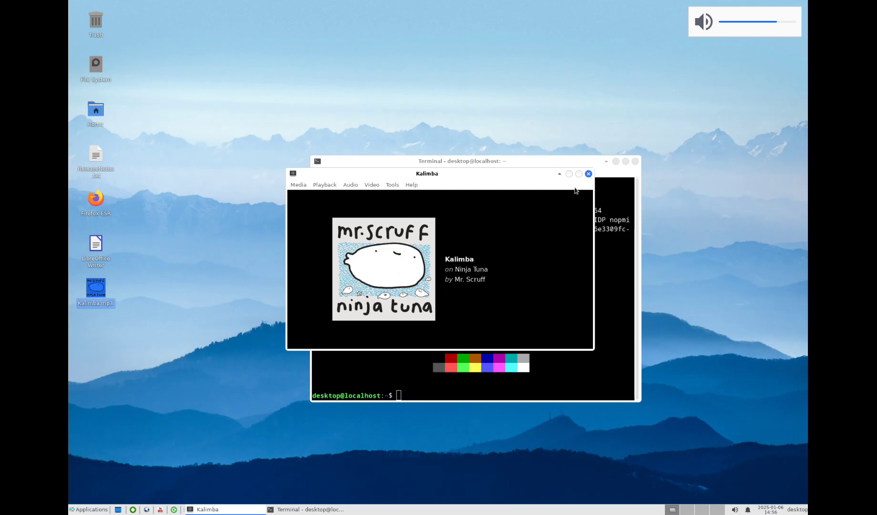
pyautogui.click(578, 173)
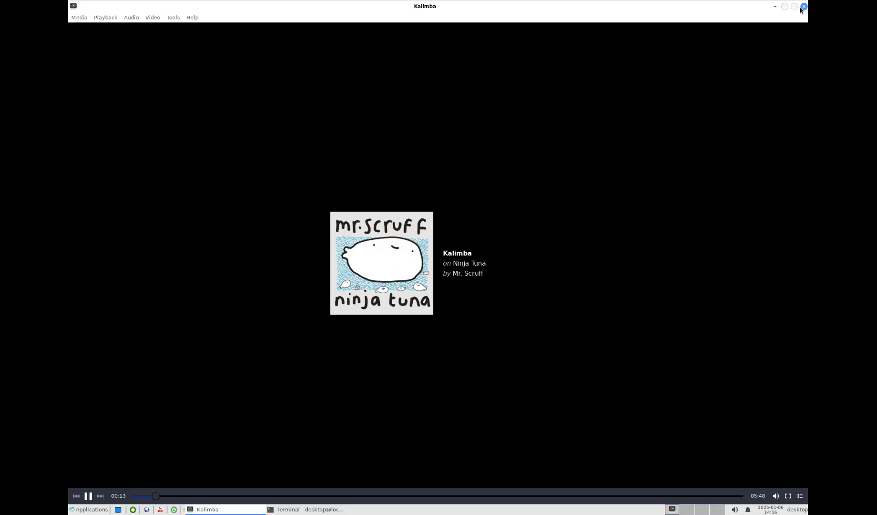
pyautogui.click(803, 7)
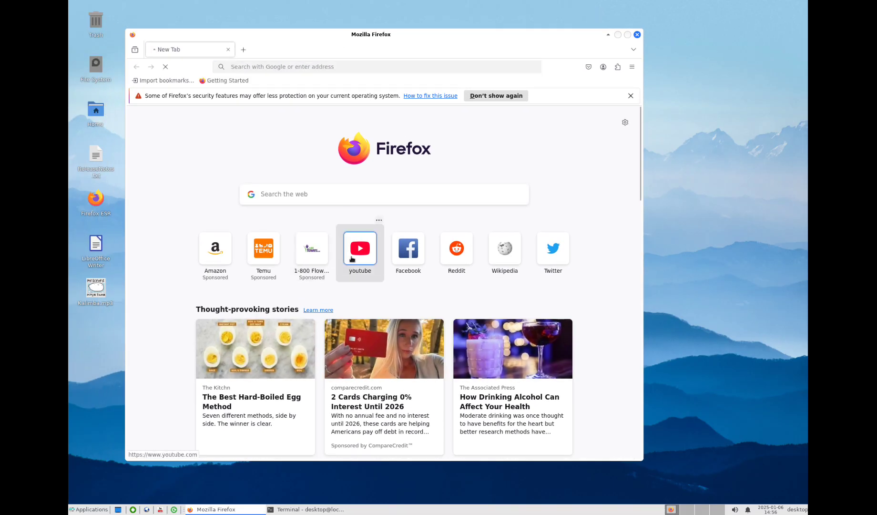
# Open YouTube from the Firefox shortcuts, dismiss the security warning, and pick a video
pyautogui.click(359, 248)
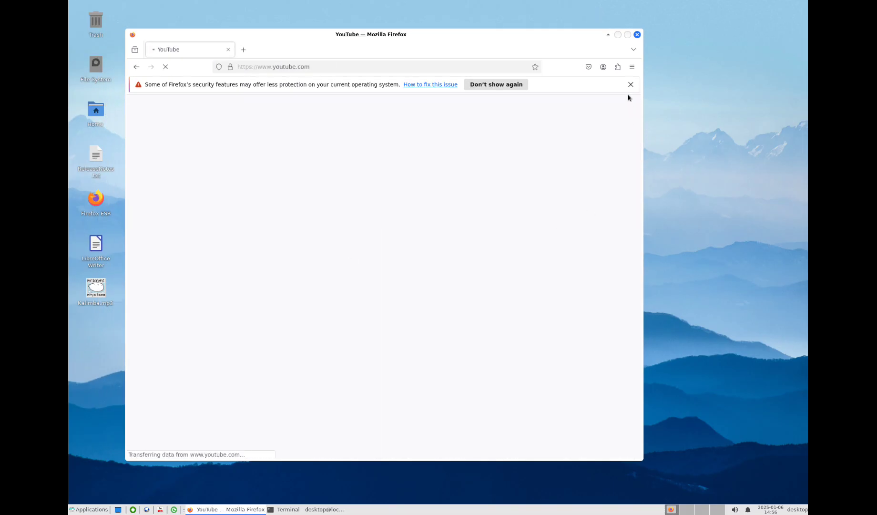
pyautogui.click(630, 84)
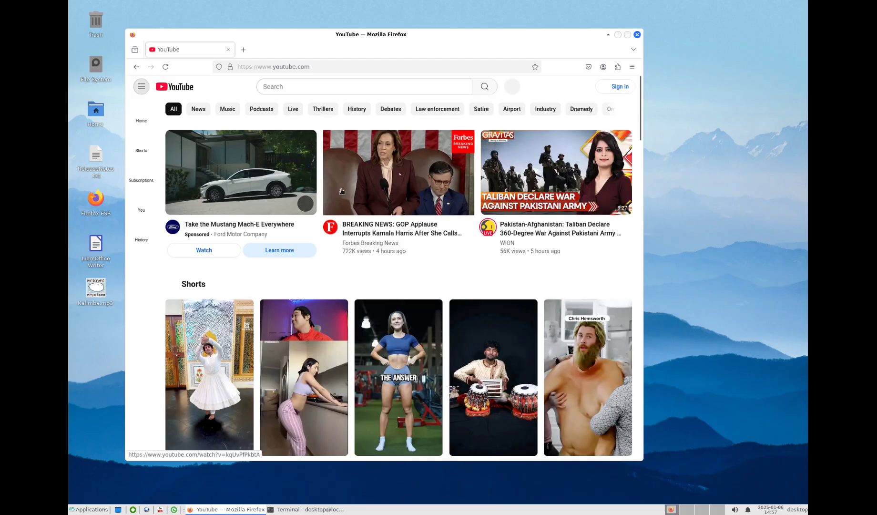
pyautogui.click(209, 376)
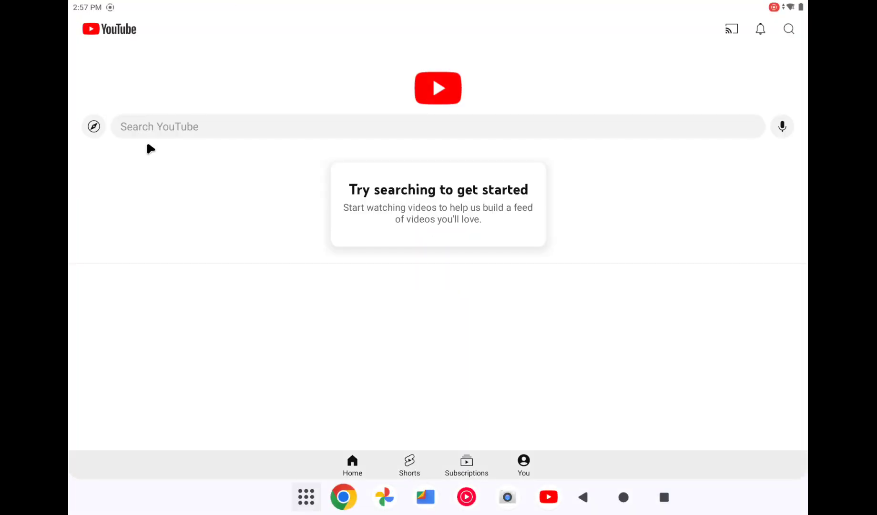
pyautogui.moveTo(173, 75)
pyautogui.write('cnn')
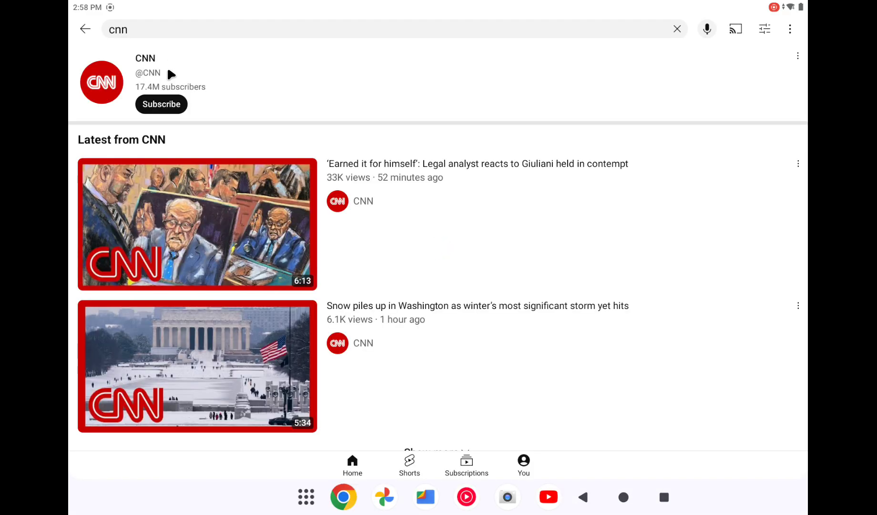
# Open the CNN channel from the YouTube 'cnn' search results
pyautogui.click(197, 224)
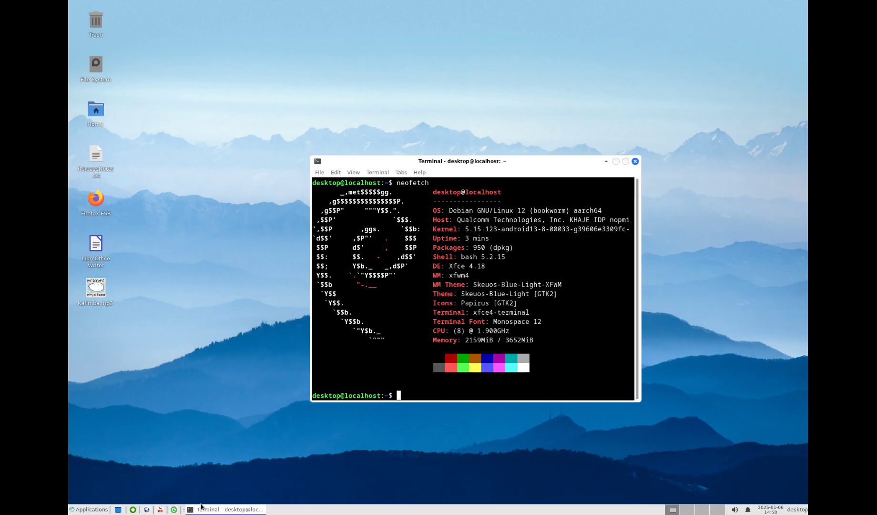
pyautogui.moveTo(201, 488)
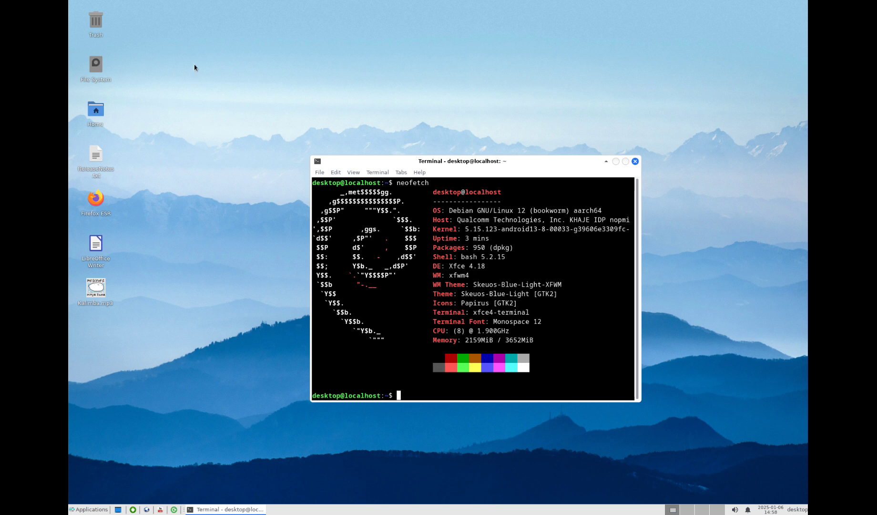
pyautogui.moveTo(99, 154)
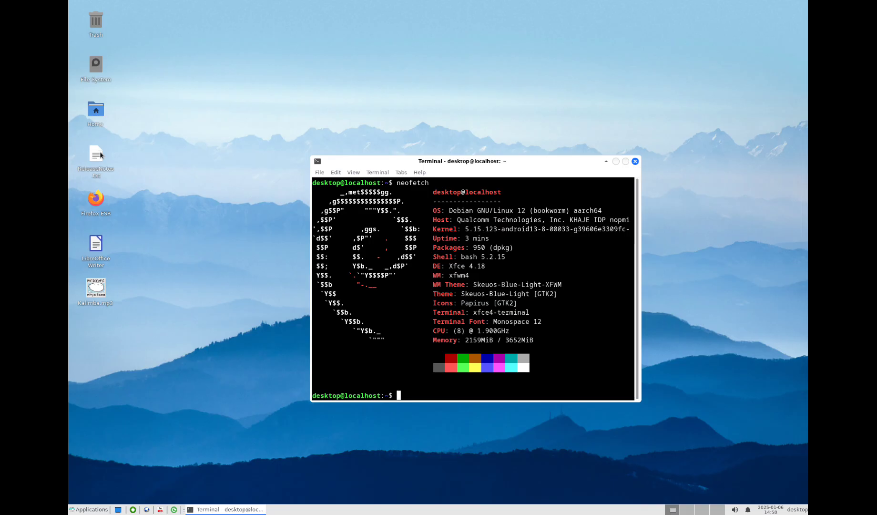
# Open ReleaseNotes.txt from the desktop in Mousepad
pyautogui.doubleClick(95, 155)
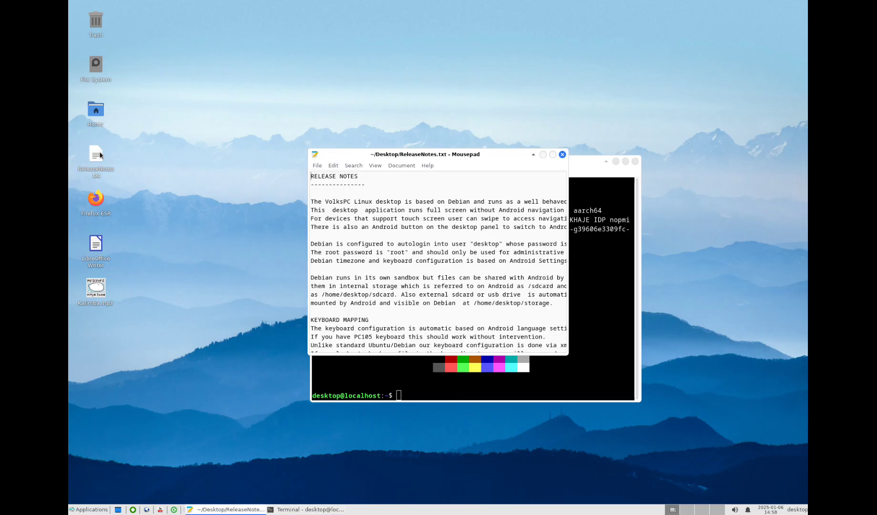
pyautogui.moveTo(631, 286)
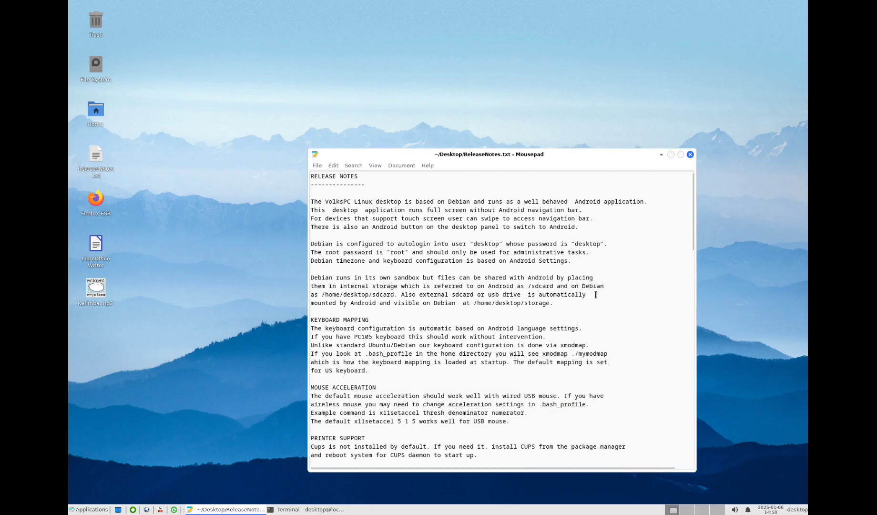
pyautogui.moveTo(701, 71)
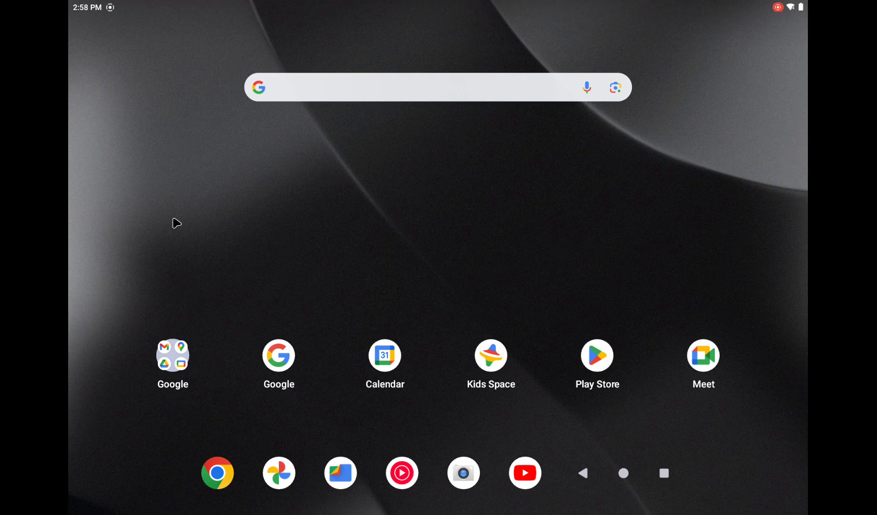
pyautogui.moveTo(177, 222)
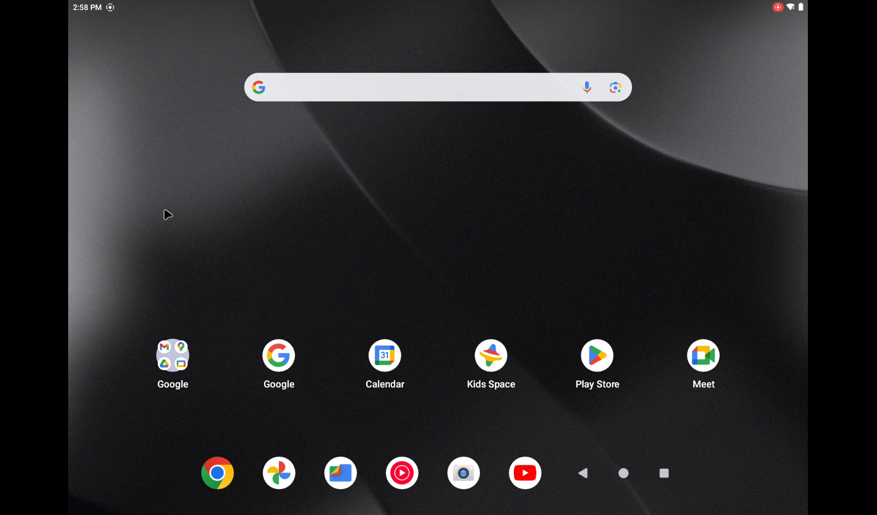
pyautogui.moveTo(223, 217)
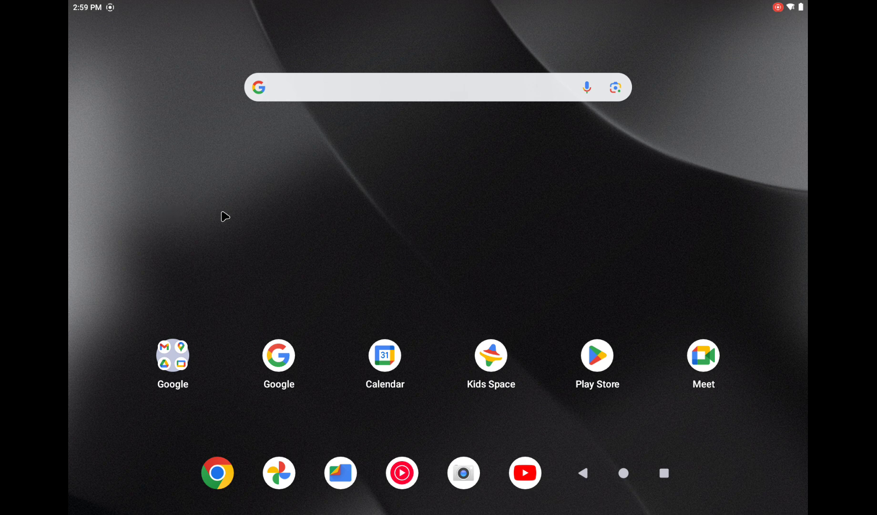